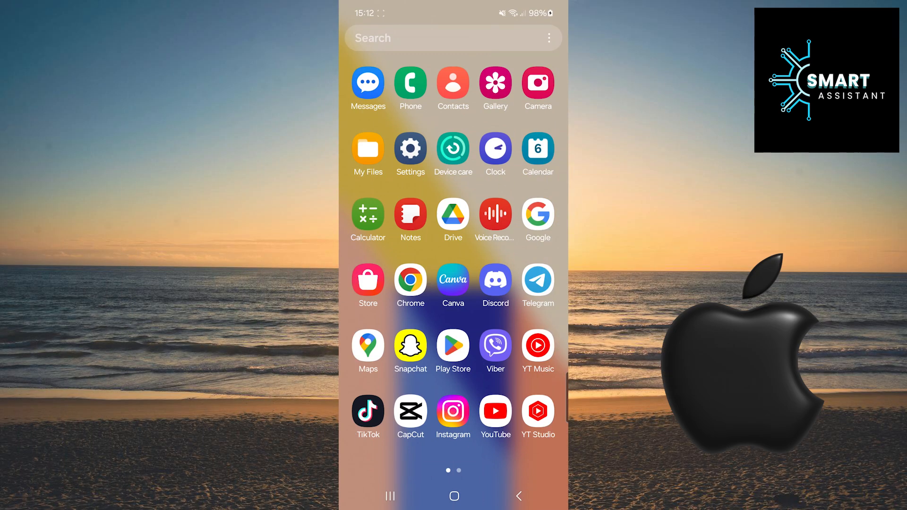
Step: Launch Viber from the Android app drawer to reach its chats list
{"action": "left_click", "coordinate": [495, 345]}
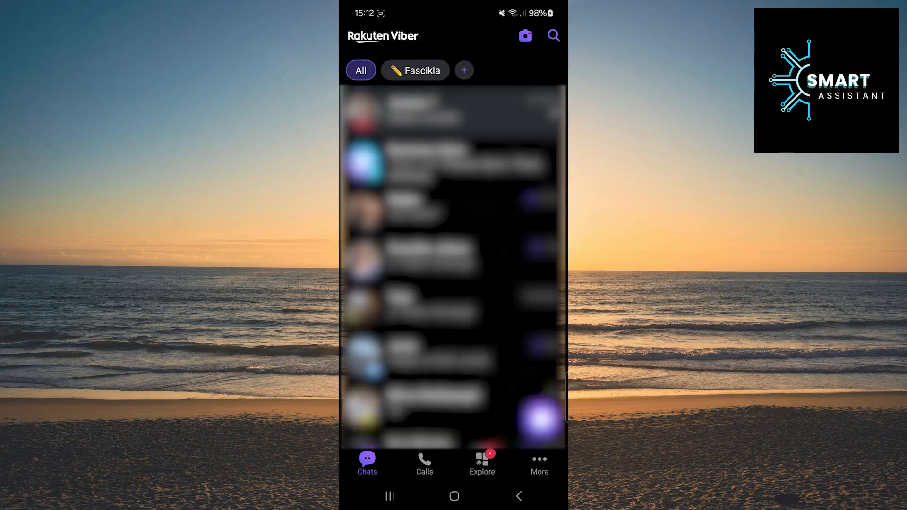
Step: Open the Sticker Market from Viber's More tab
{"action": "left_click", "coordinate": [538, 464]}
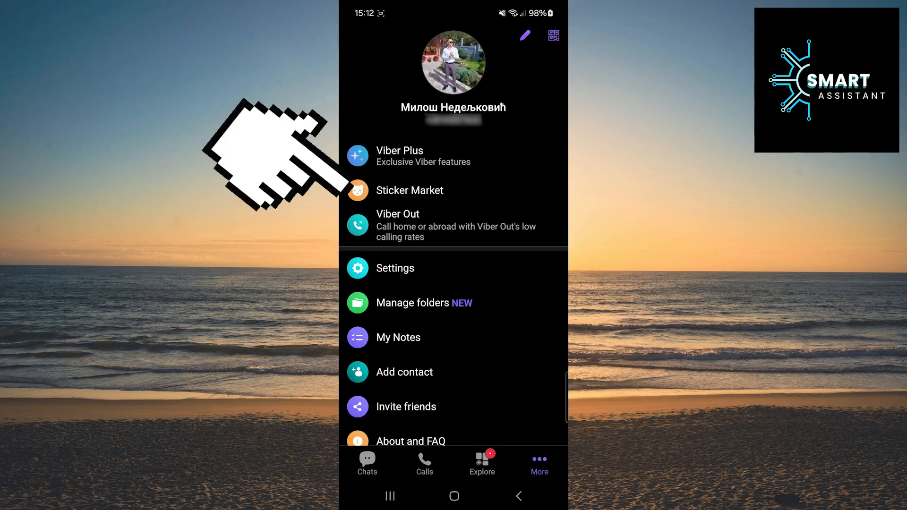
{"action": "left_click", "coordinate": [409, 189]}
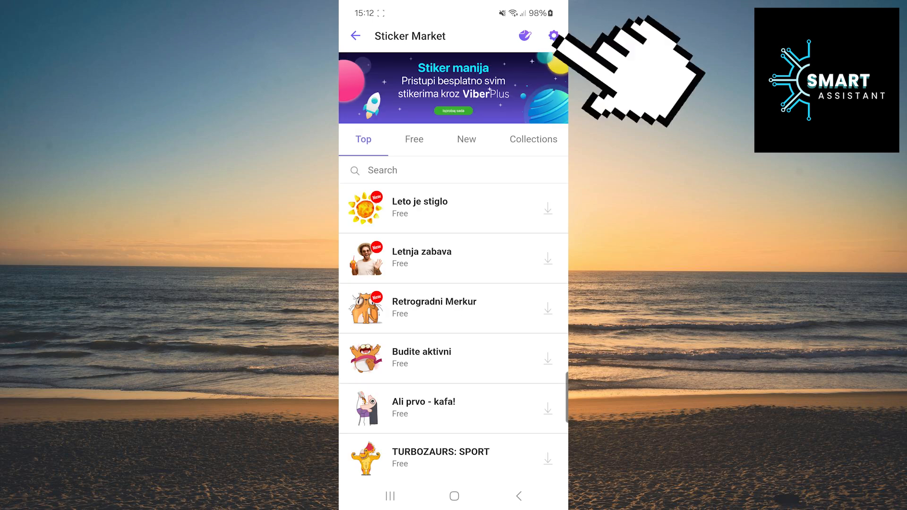
Step: Delete the Comfort Food Favorites pack from My Stickers in sticker settings
{"action": "left_click", "coordinate": [553, 36]}
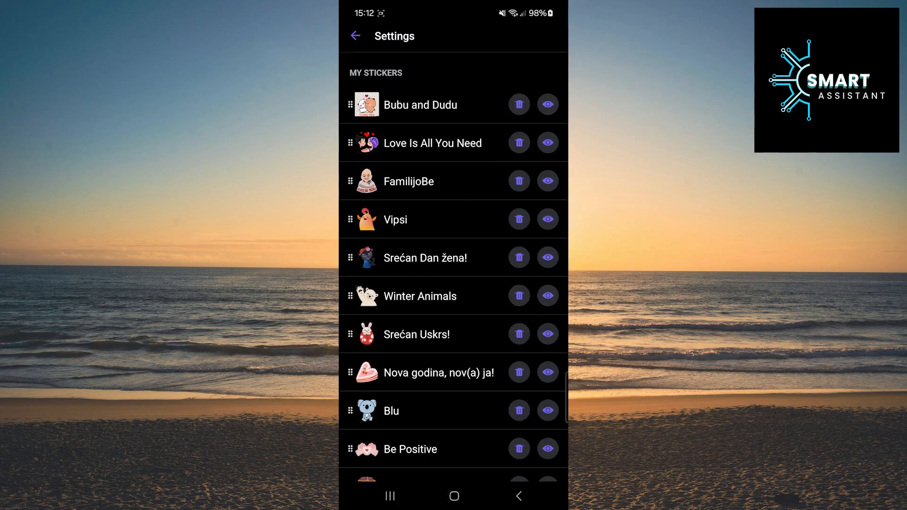
{"action": "scroll", "scroll_direction": "down", "scroll_amount": 3}
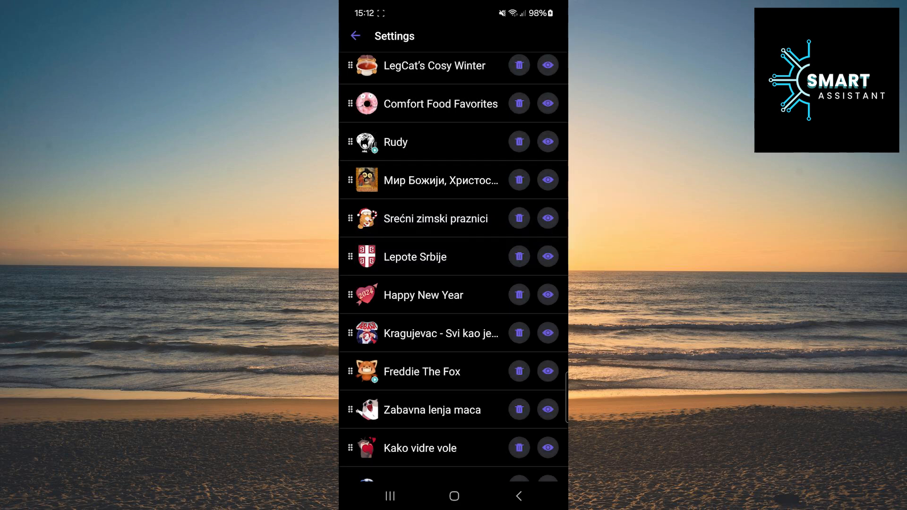
{"action": "left_click", "coordinate": [518, 103]}
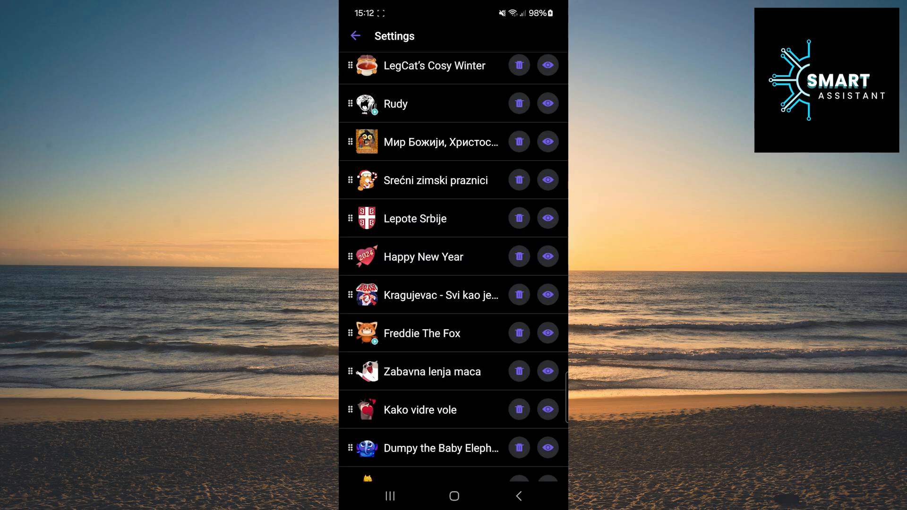